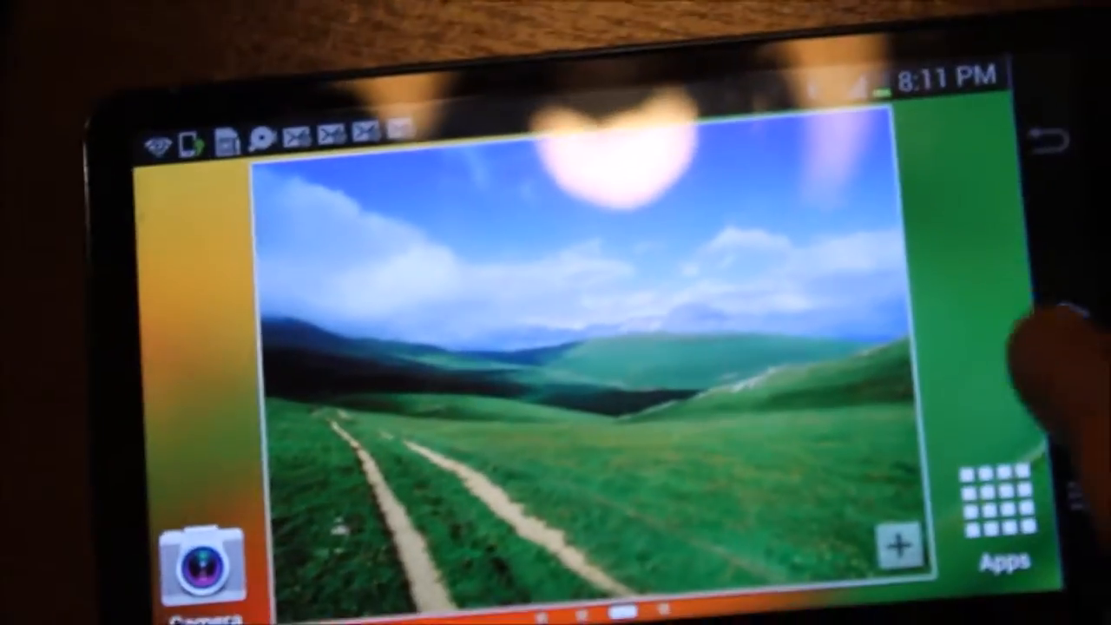
Open the app drawer and swipe to the page showing Play Magazines, Play Movies and Facebook
click(1004, 512)
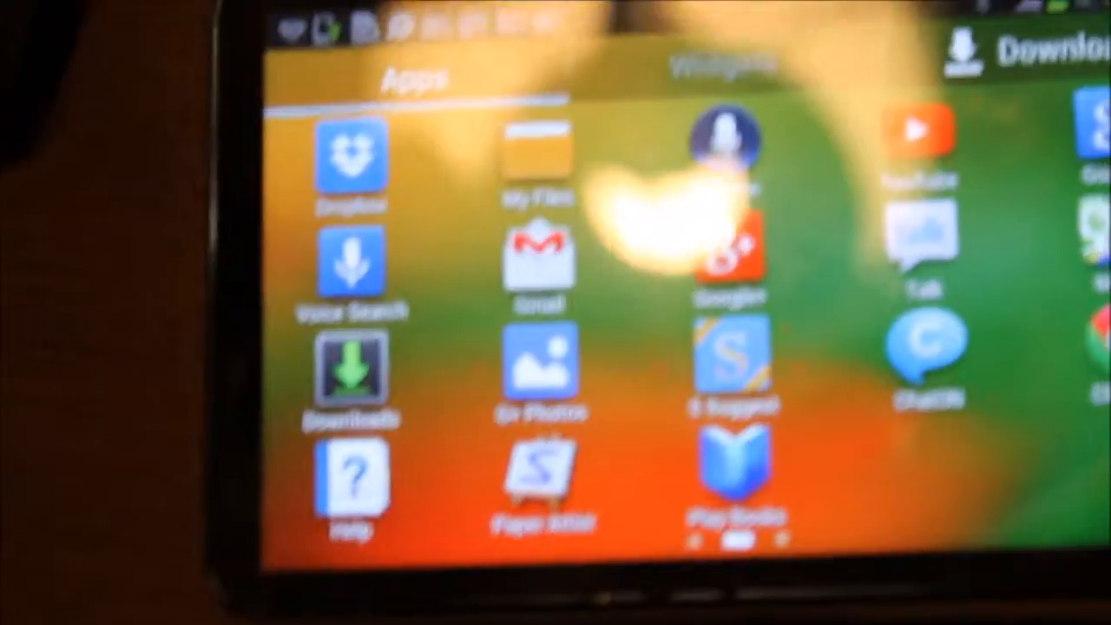
scroll(left, 3)
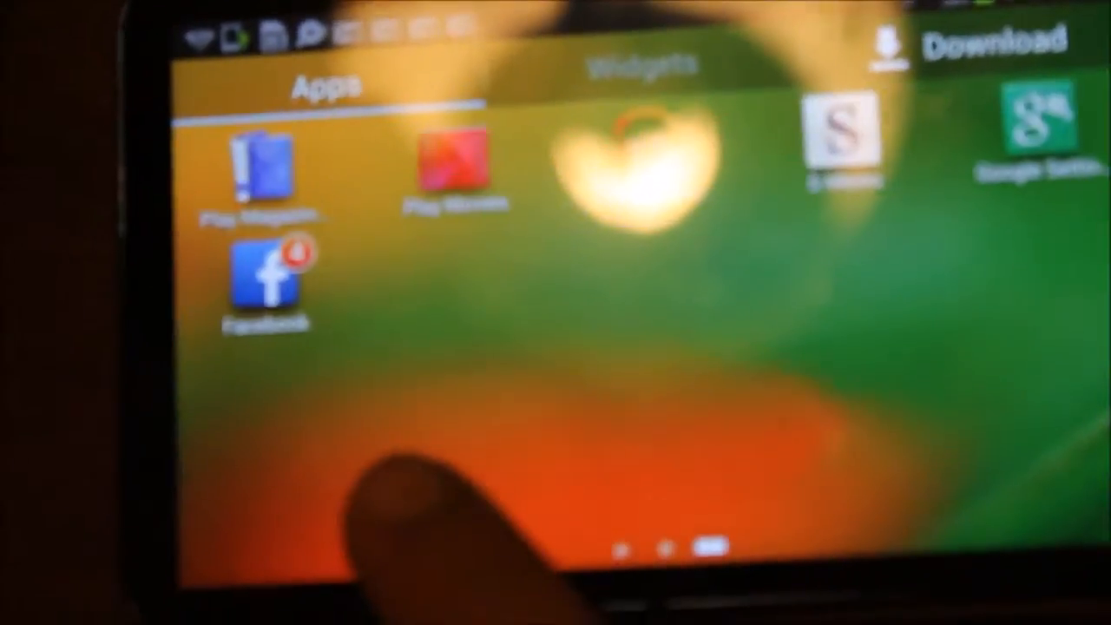